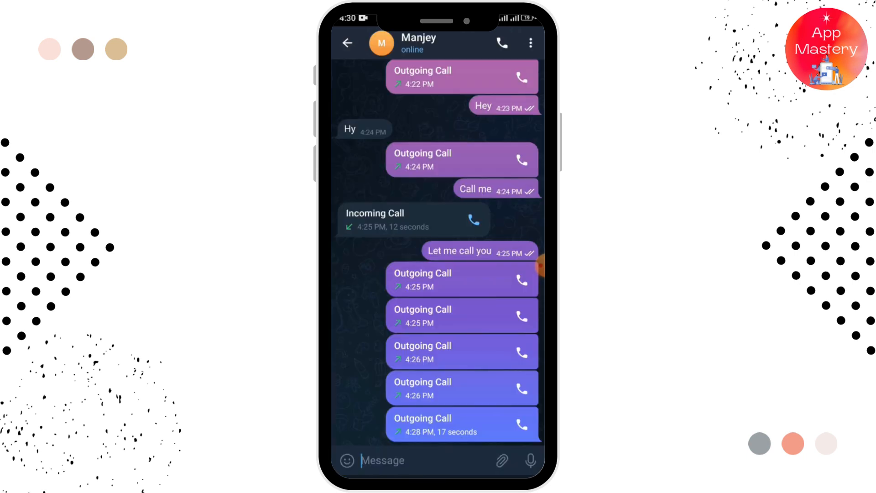
Step: Call Manjey, switch to video, and share the phone screen to bring up the casting prompt
click(502, 43)
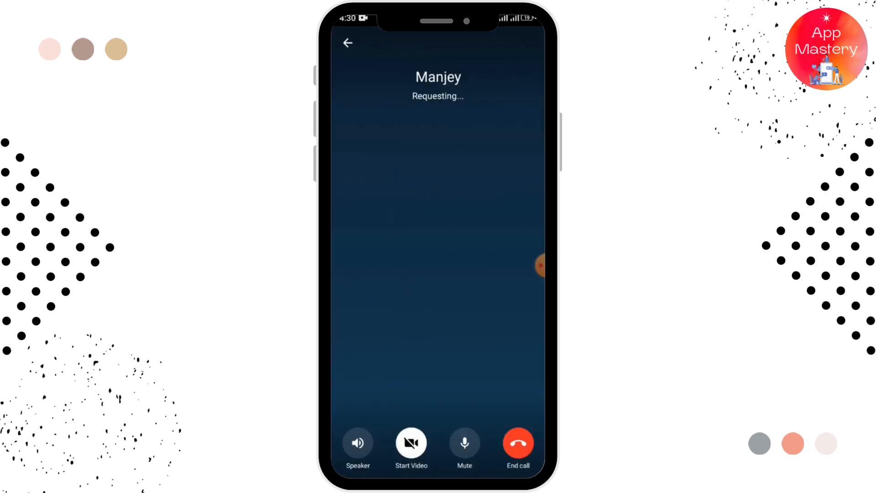
click(411, 442)
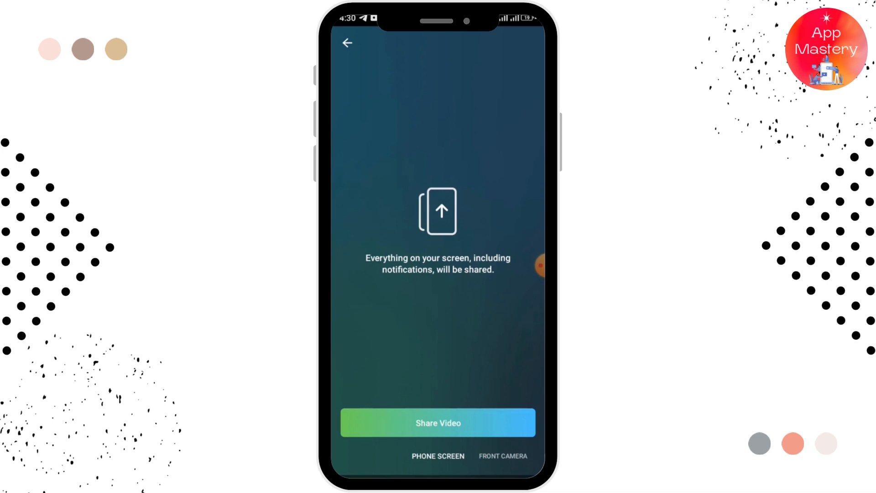
click(438, 423)
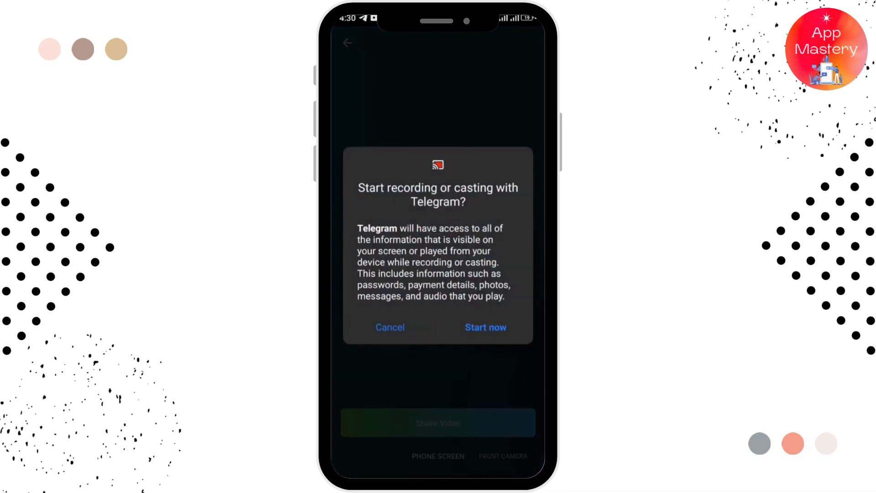